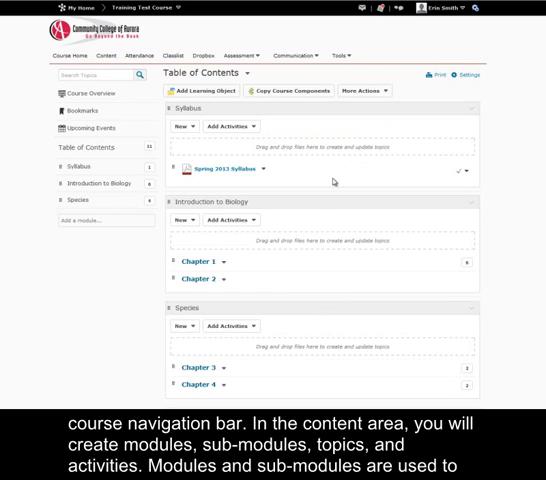
pyautogui.moveTo(336, 183)
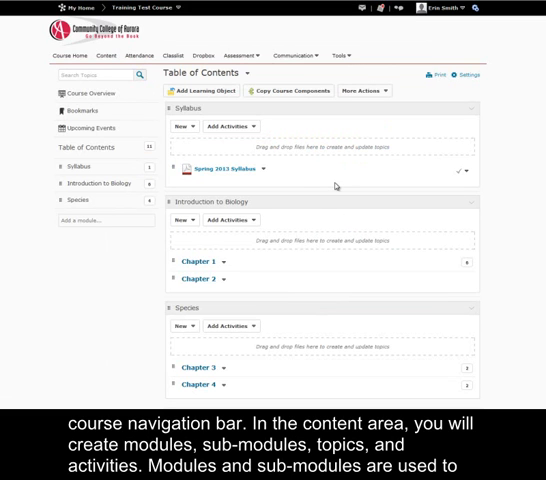
pyautogui.moveTo(336, 188)
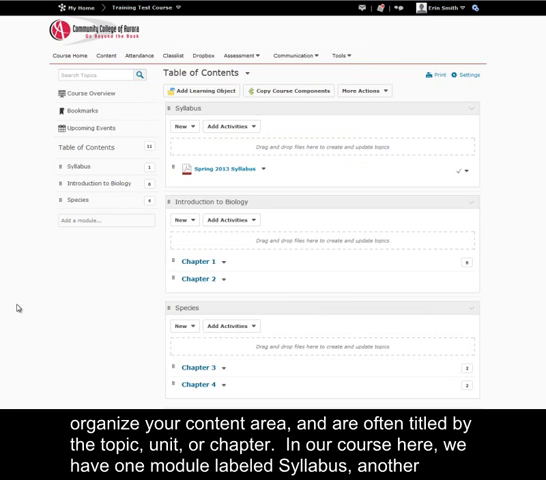
pyautogui.moveTo(97, 268)
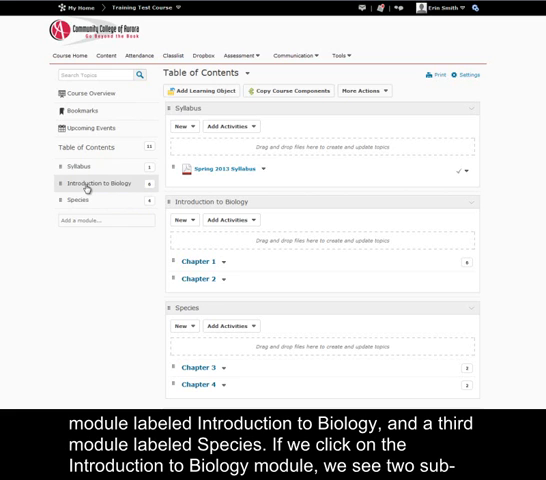
# Open Introduction to Biology's Chapter 1 sub-module to show its discussion, essay and quiz.
pyautogui.click(90, 183)
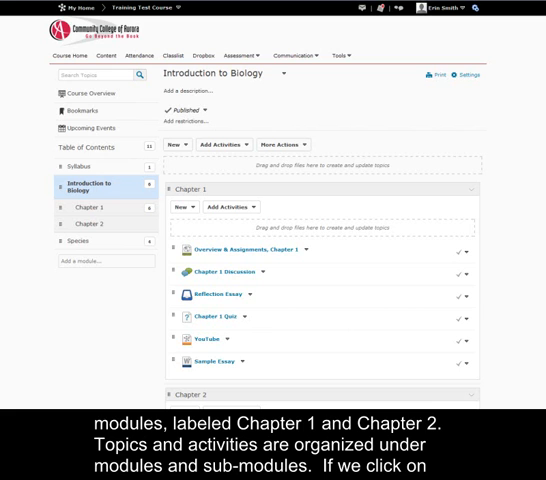
pyautogui.moveTo(5, 313)
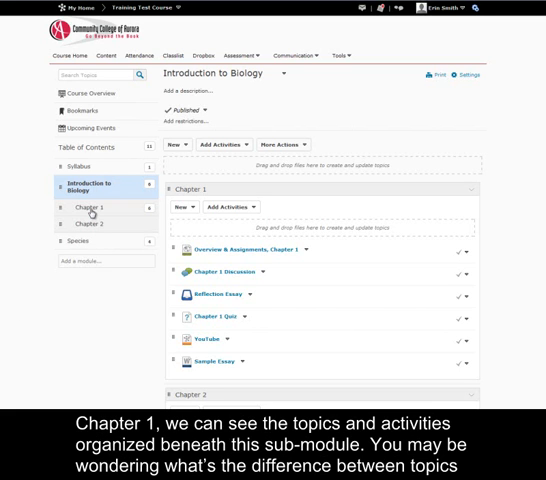
pyautogui.click(89, 207)
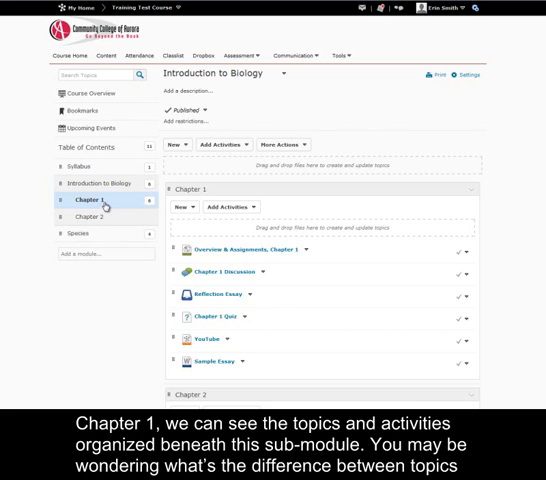
pyautogui.click(88, 198)
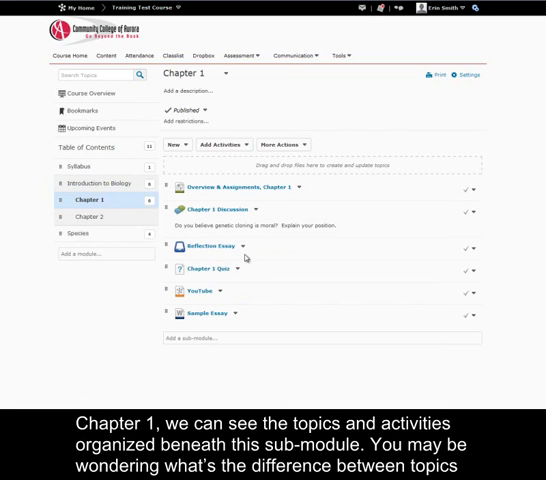
pyautogui.moveTo(263, 327)
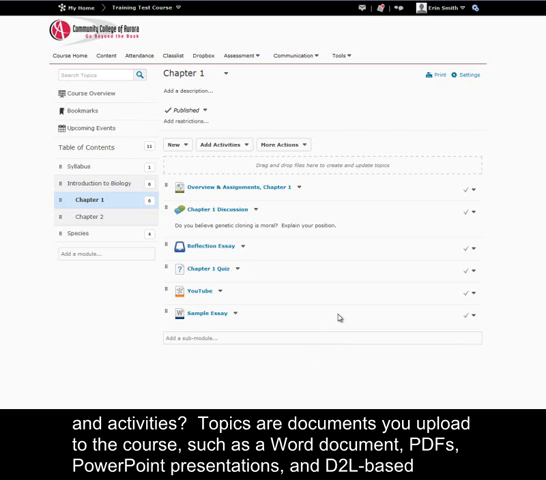
pyautogui.moveTo(342, 326)
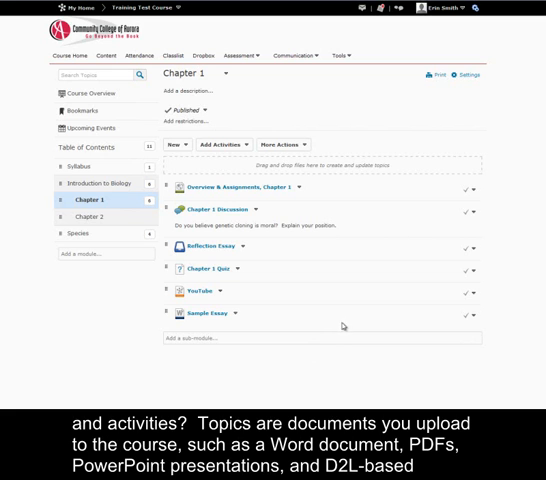
pyautogui.moveTo(332, 351)
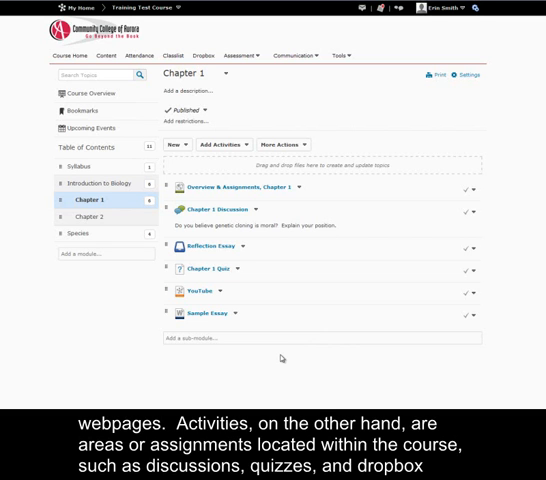
pyautogui.moveTo(281, 358)
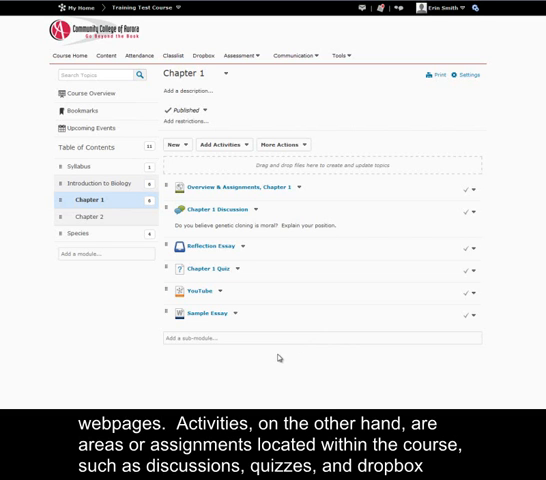
pyautogui.moveTo(245, 339)
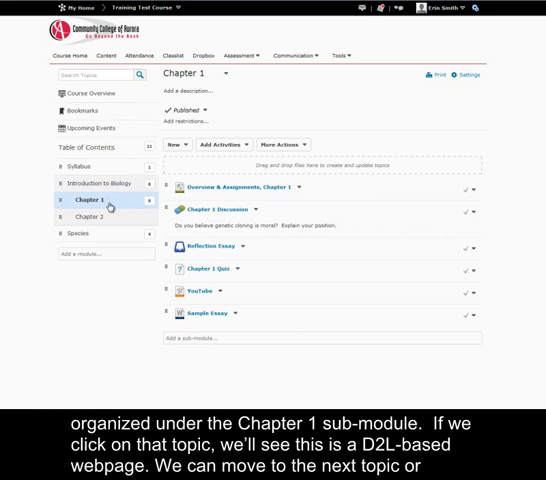
pyautogui.moveTo(235, 187)
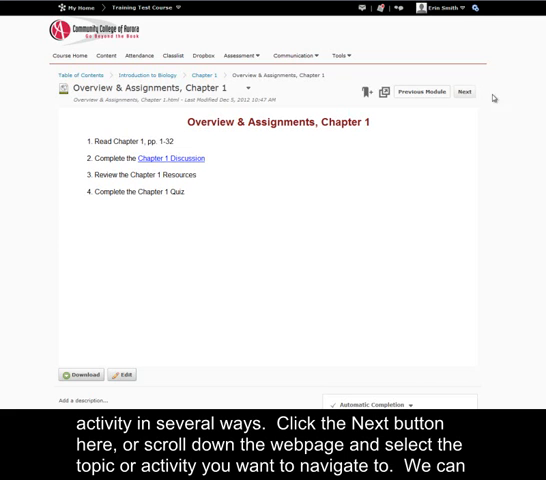
# Scroll down the Overview & Assignments, Chapter 1 page to the Chapter 1 topic list.
pyautogui.scroll(-3)
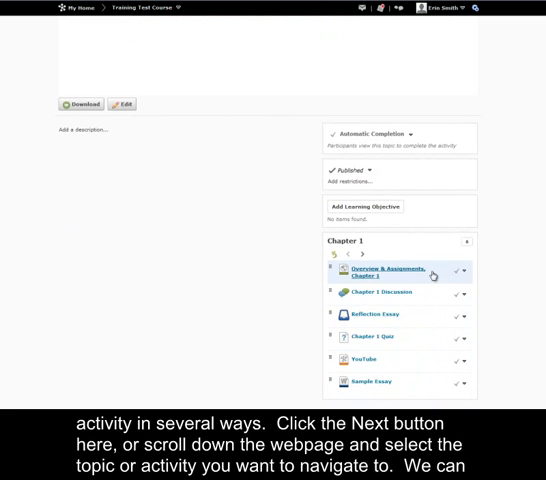
pyautogui.moveTo(419, 350)
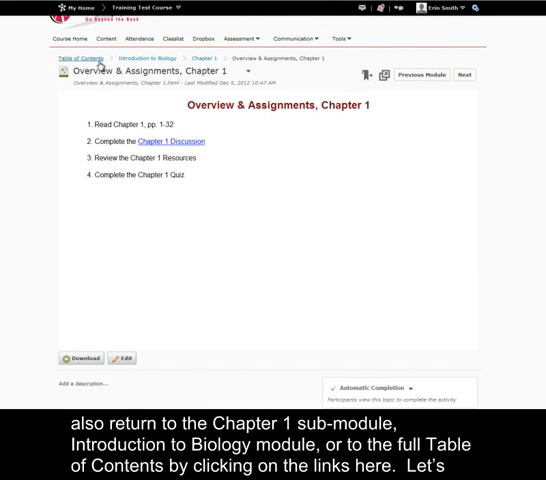
pyautogui.moveTo(206, 58)
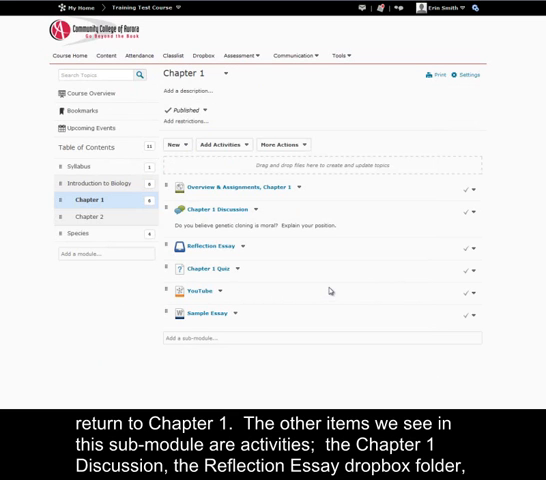
pyautogui.moveTo(266, 218)
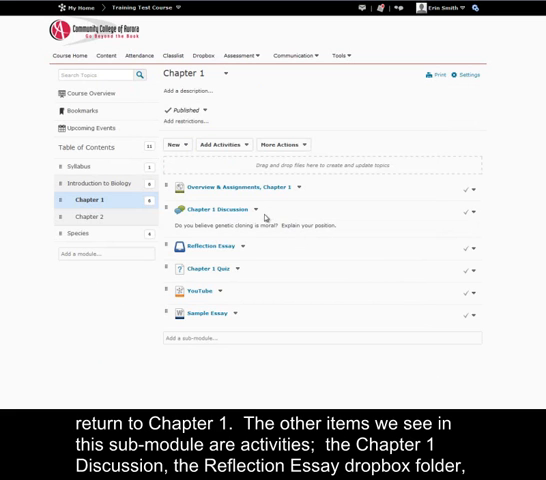
pyautogui.moveTo(258, 260)
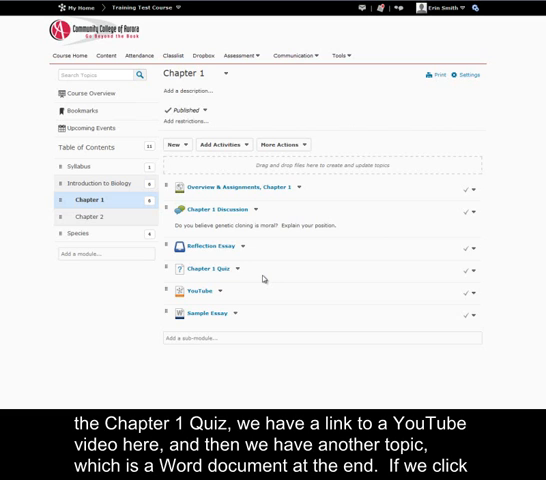
pyautogui.moveTo(277, 288)
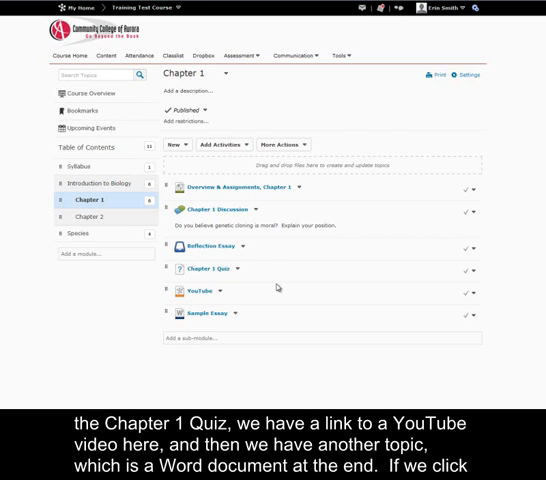
pyautogui.moveTo(224, 303)
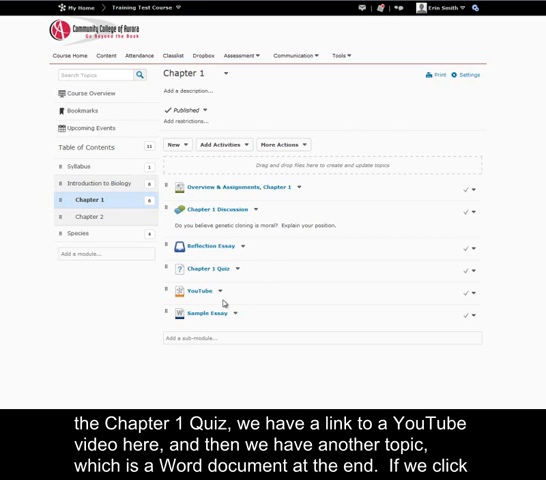
pyautogui.moveTo(268, 328)
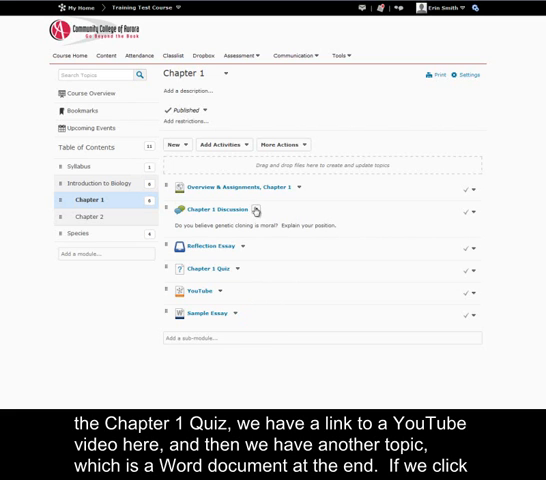
# View the Chapter 1 Discussion activity, then return to the content area.
pyautogui.click(217, 209)
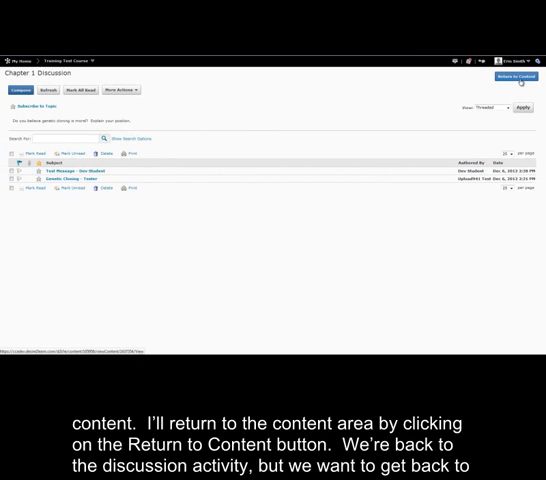
pyautogui.click(518, 76)
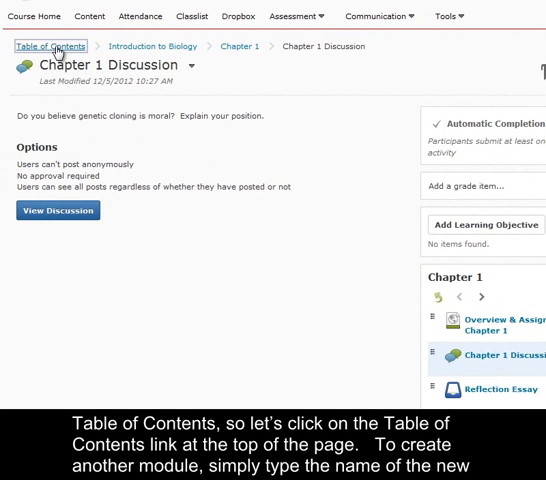
# Create a module named 'Photosynthesis' from the full Table of Contents.
pyautogui.click(51, 46)
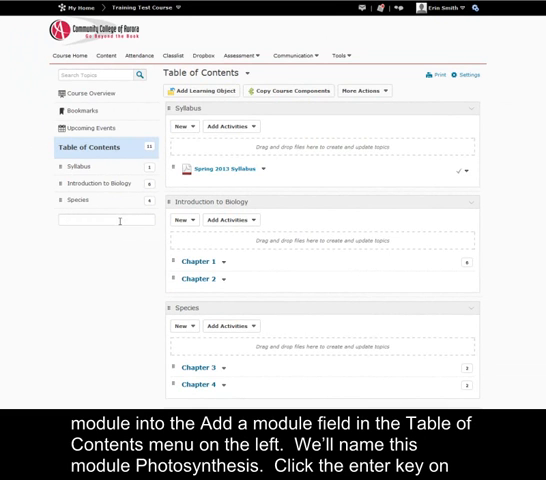
pyautogui.write('Photosynthesis')
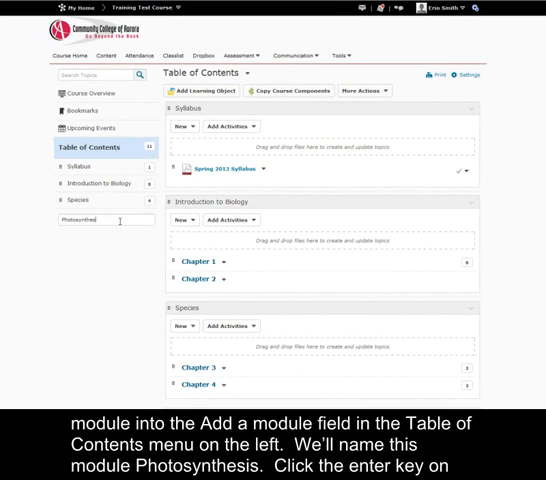
pyautogui.press('enter')
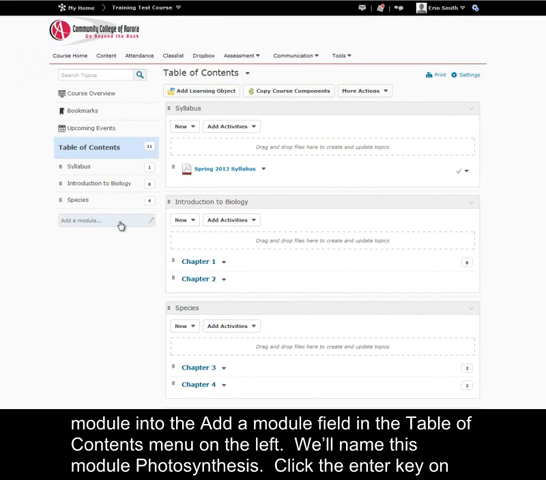
pyautogui.press('enter')
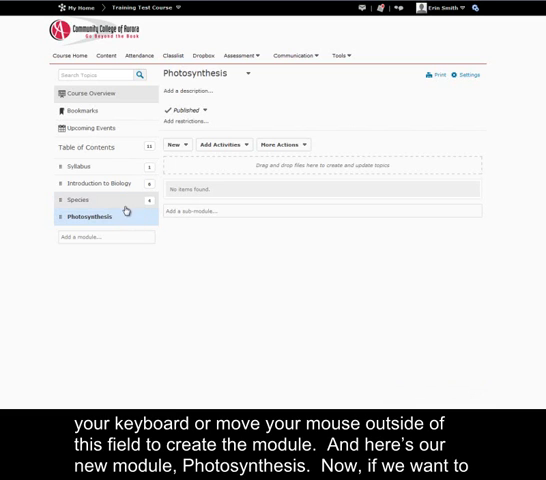
pyautogui.moveTo(110, 218)
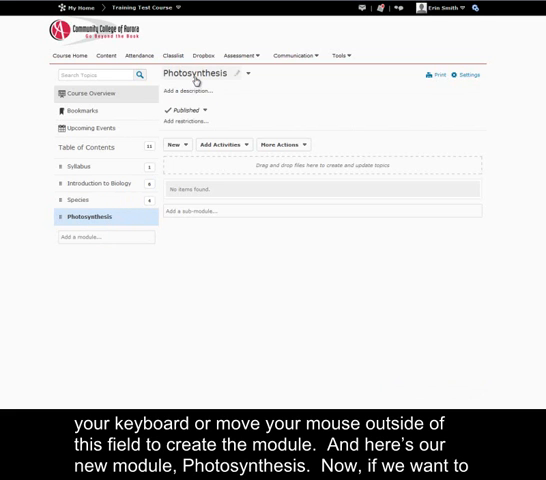
pyautogui.moveTo(287, 91)
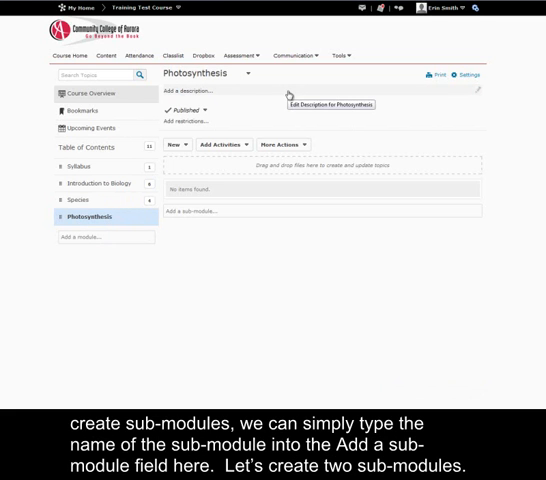
pyautogui.moveTo(216, 220)
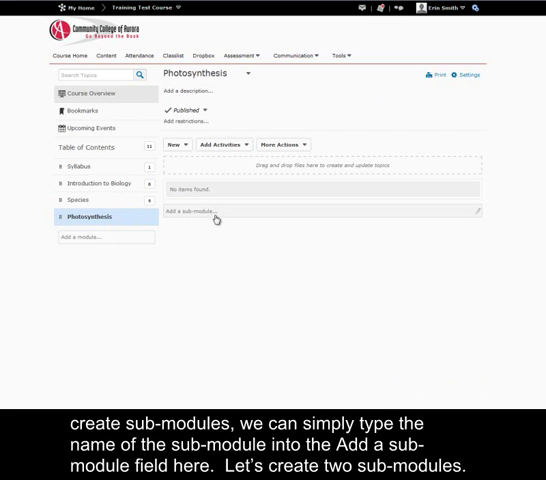
pyautogui.moveTo(186, 225)
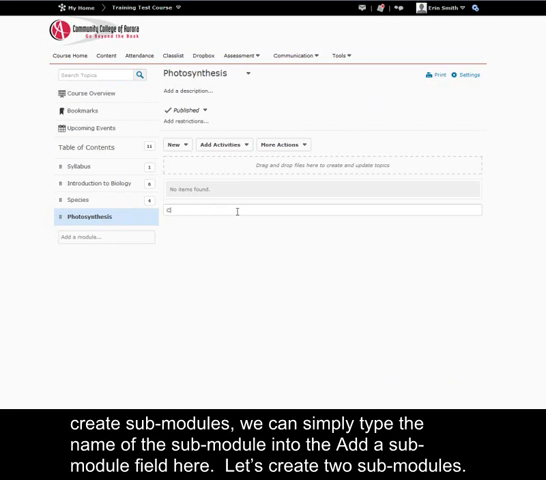
# Create sub-modules 'Chapter 5' and 'Chapter 6' inside Photosynthesis.
pyautogui.write('Chapter')
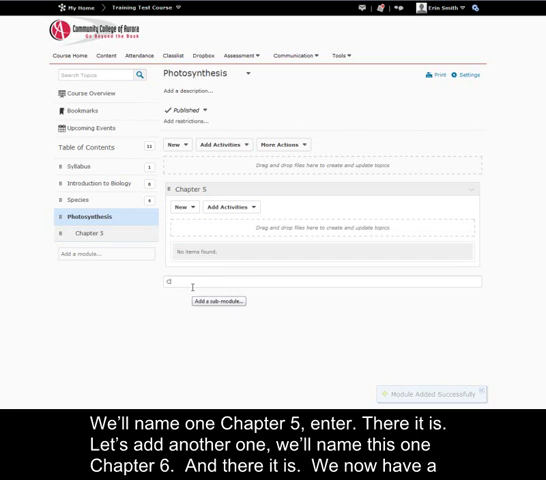
pyautogui.write('Chapter 6')
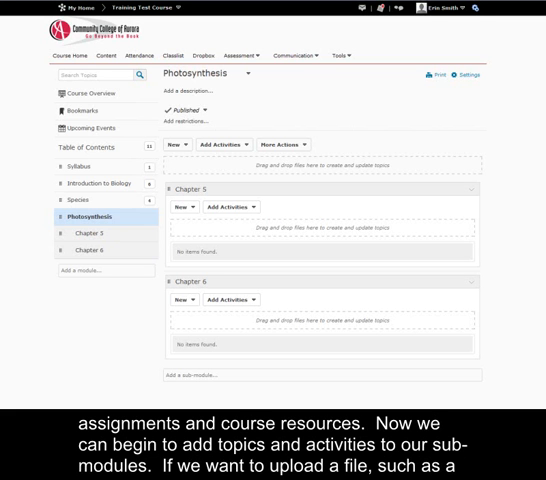
pyautogui.moveTo(424, 237)
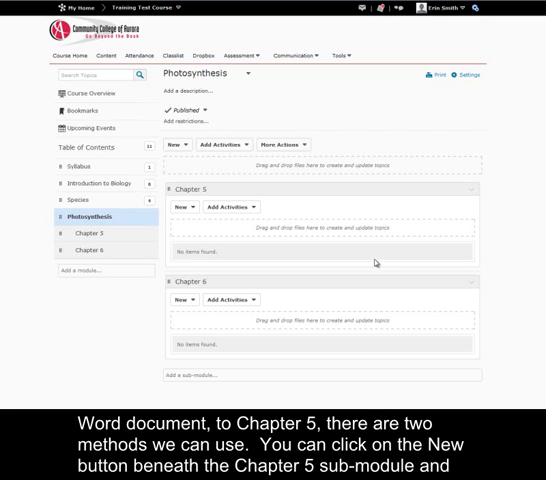
pyautogui.moveTo(320, 268)
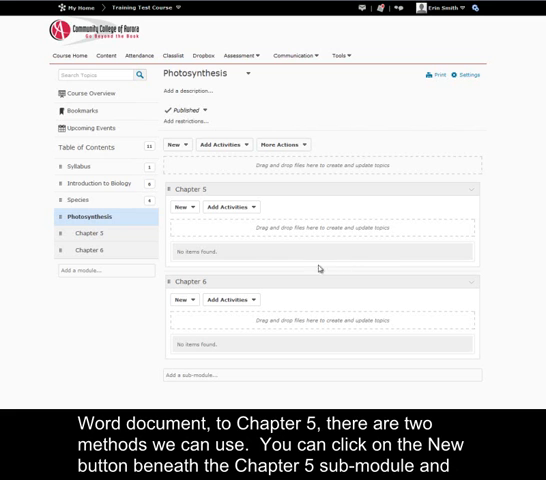
# Upload Final Project Sample.docx into the Chapter 5 sub-module.
pyautogui.click(180, 207)
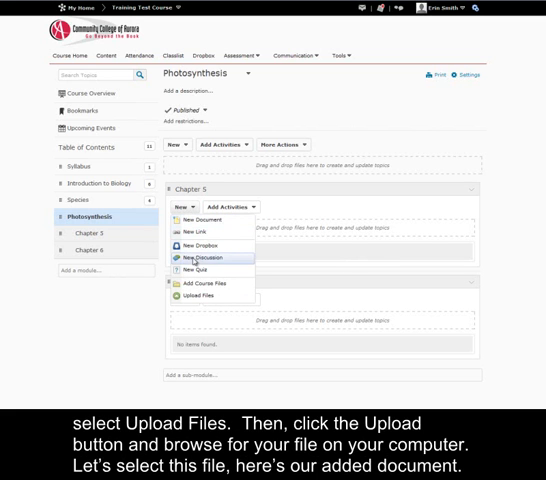
pyautogui.moveTo(202, 295)
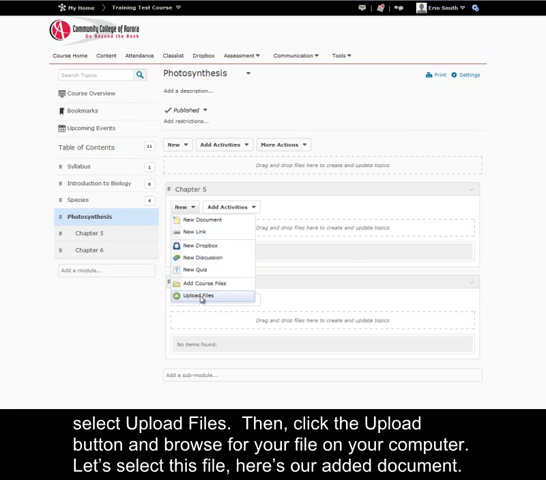
pyautogui.click(199, 295)
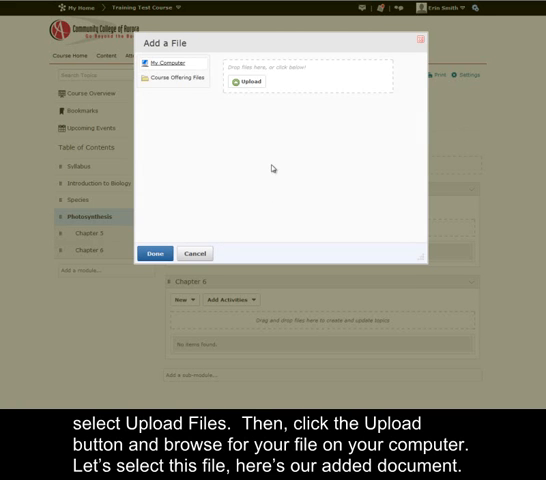
pyautogui.click(239, 80)
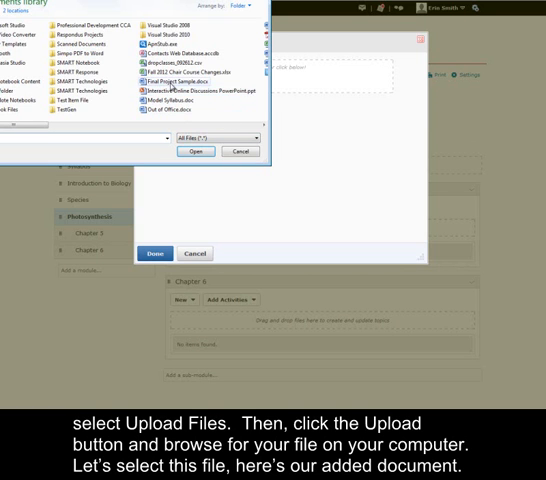
pyautogui.click(195, 151)
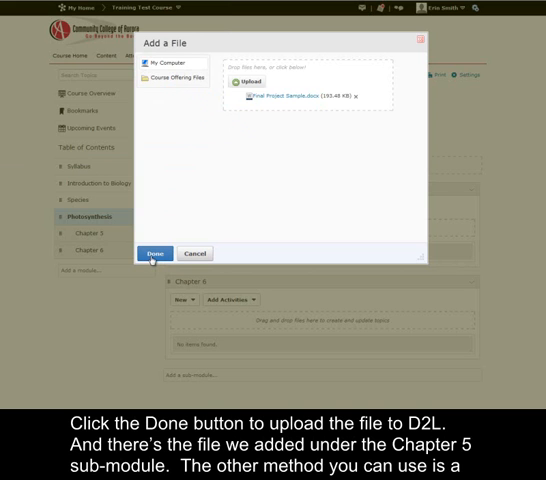
pyautogui.click(153, 253)
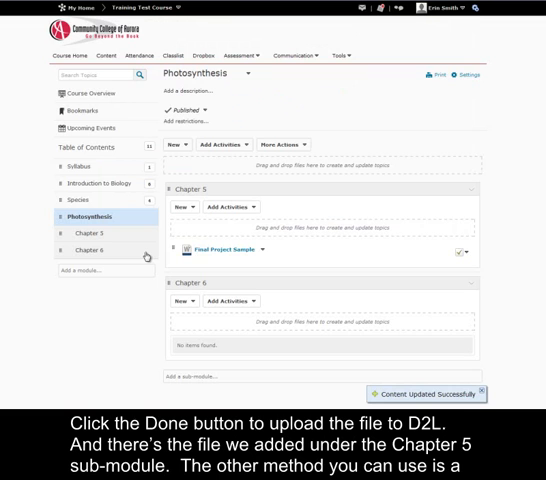
pyautogui.moveTo(202, 260)
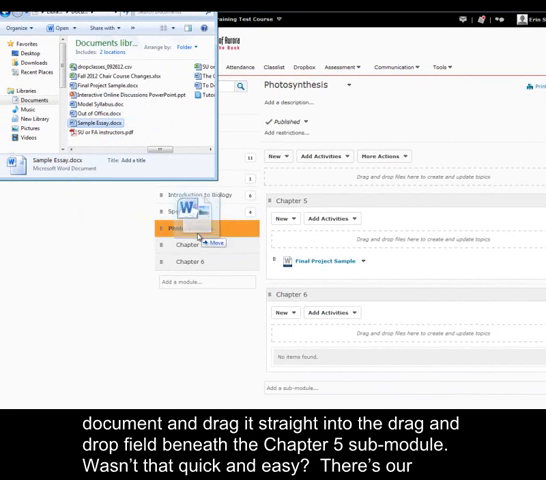
# Drag Sample Essay.docx into Chapter 5's drop area.
pyautogui.moveTo(195, 210); pyautogui.dragTo(360, 230)
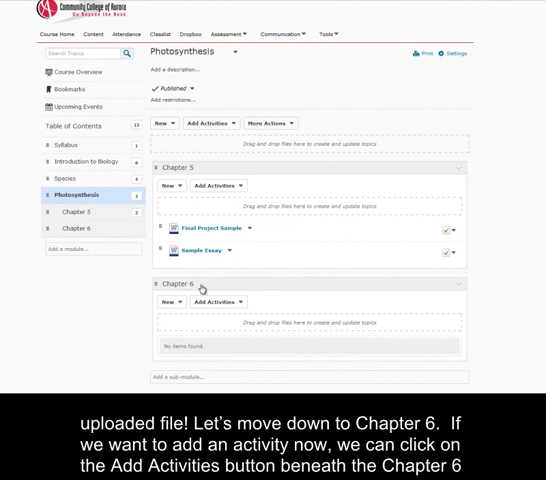
pyautogui.moveTo(290, 298)
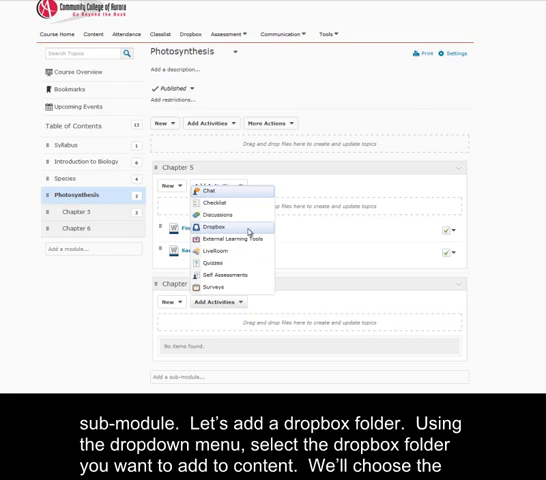
# Insert the Persuasive Outline dropbox quicklink into Chapter 6.
pyautogui.click(215, 226)
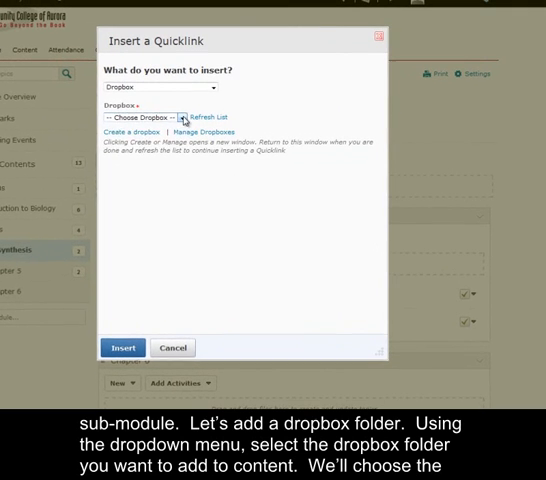
pyautogui.click(145, 117)
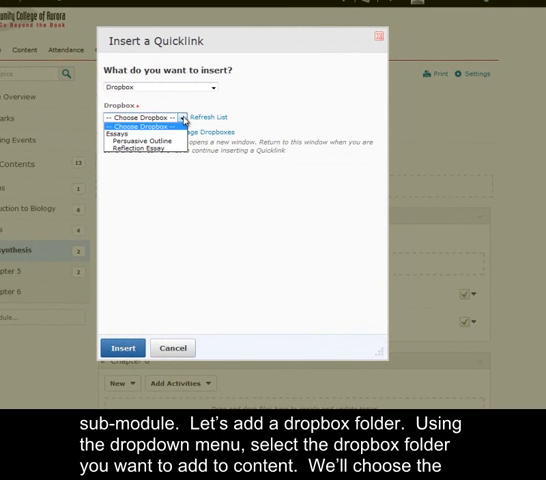
pyautogui.click(140, 135)
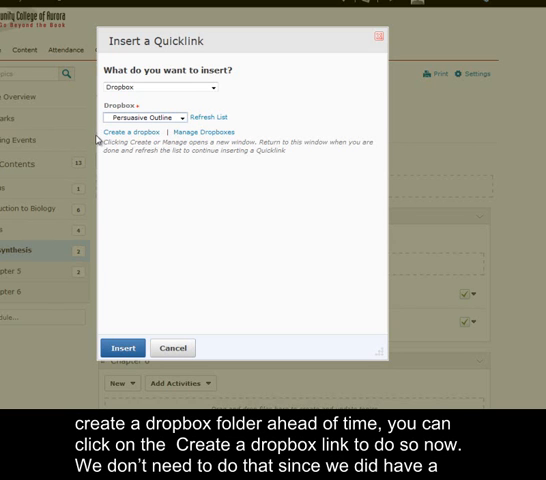
pyautogui.moveTo(135, 132)
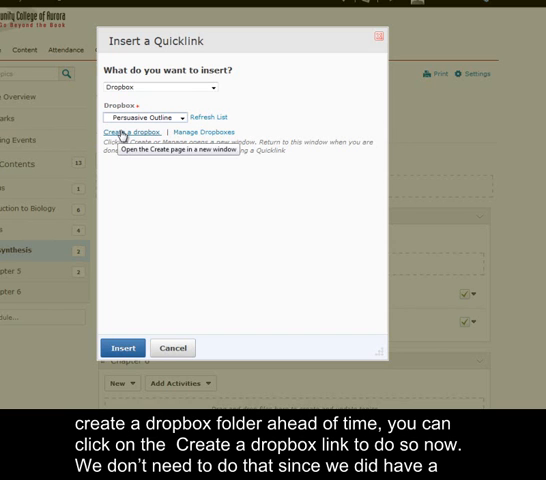
pyautogui.moveTo(137, 180)
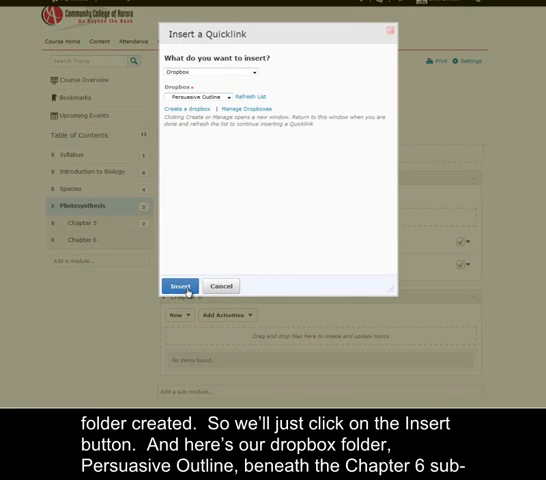
pyautogui.click(180, 286)
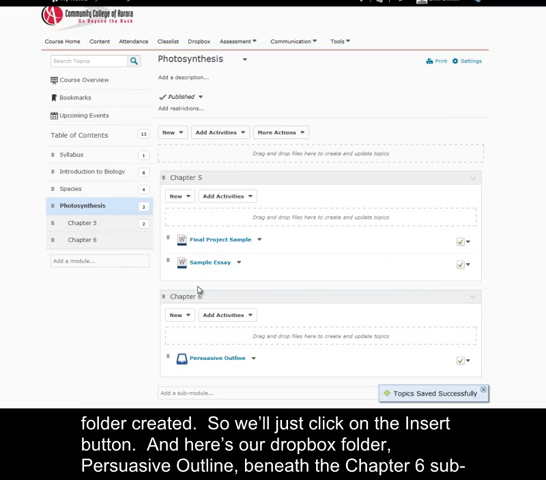
pyautogui.moveTo(211, 367)
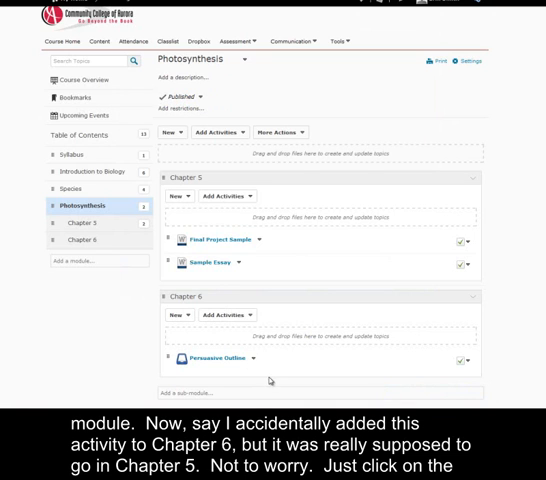
pyautogui.moveTo(253, 377)
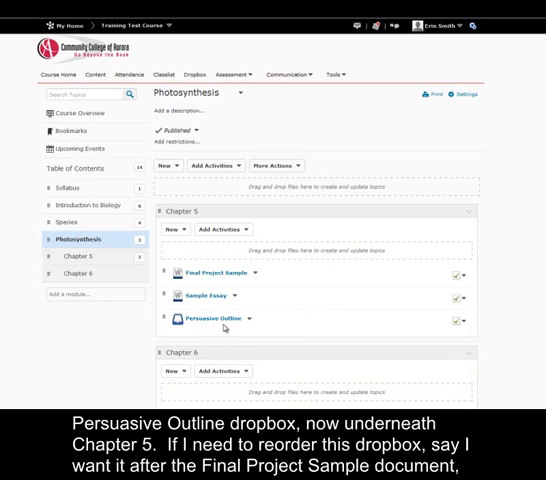
pyautogui.moveTo(347, 269)
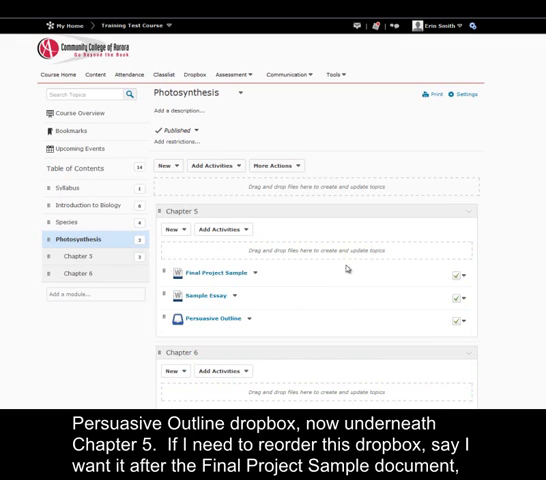